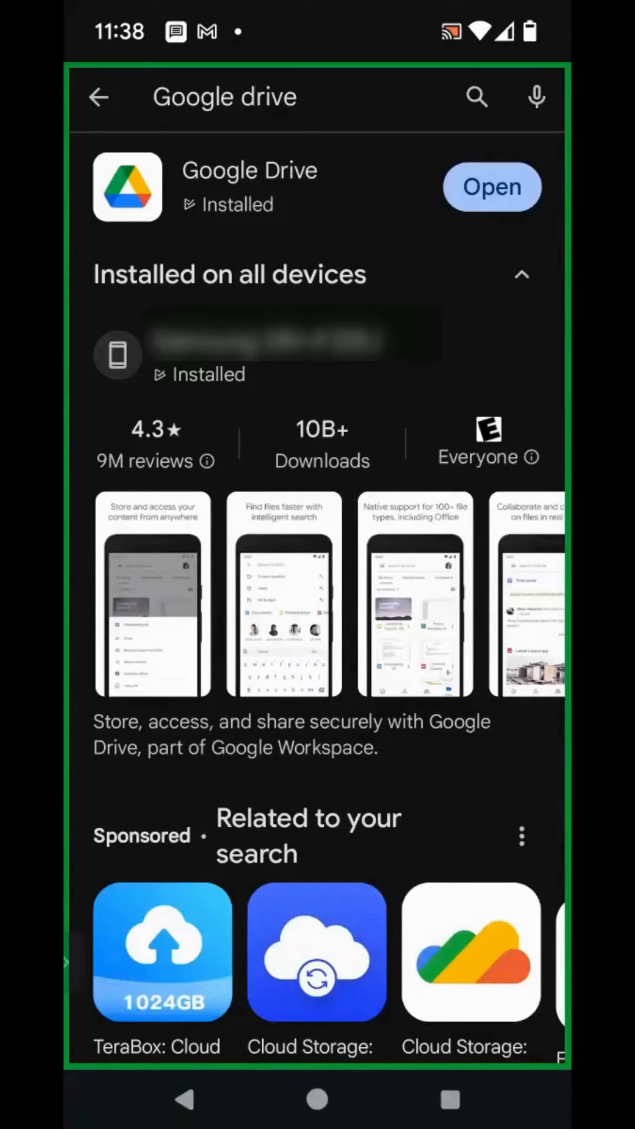
# Launch the installed Google Drive app from its Play Store page
pyautogui.click(491, 186)
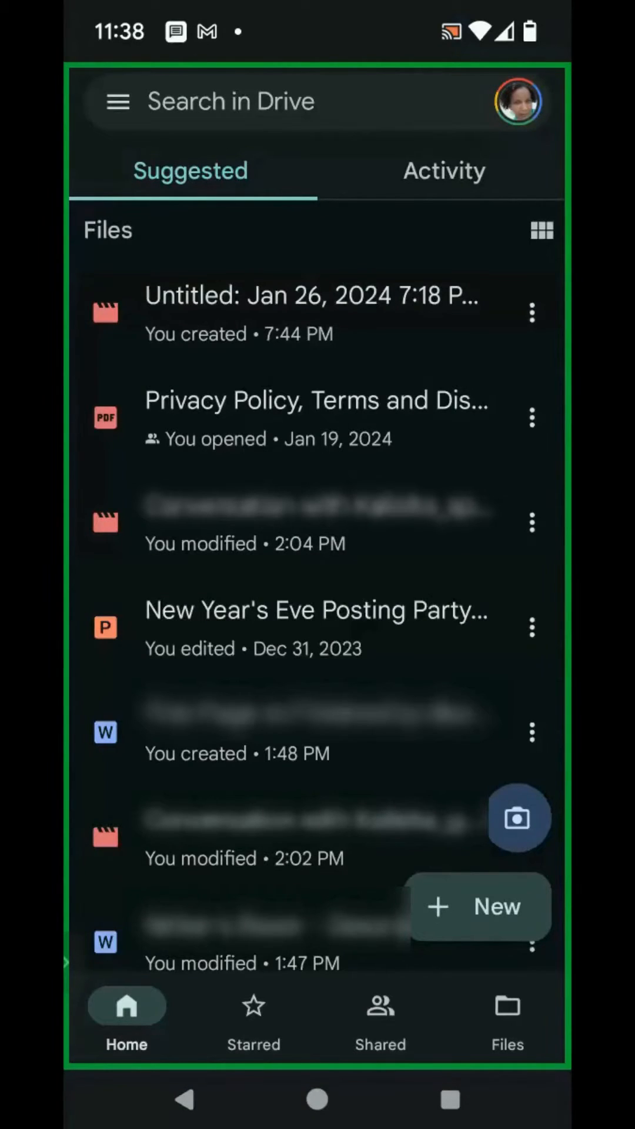
# Search shared items for 'content' and open the matching shared folder
pyautogui.click(379, 1018)
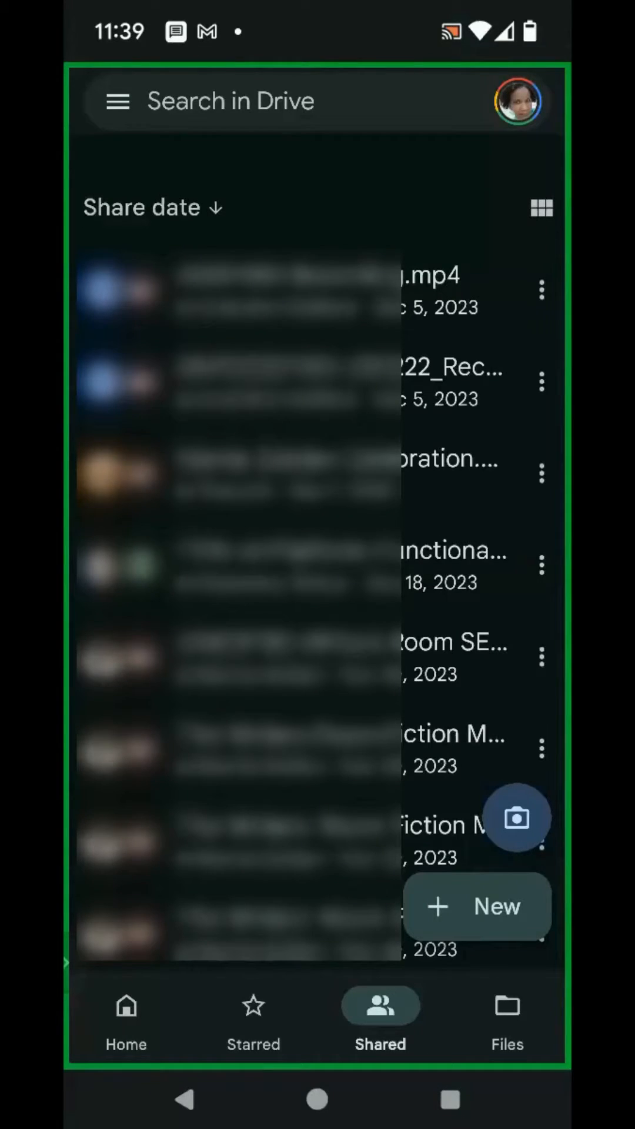
pyautogui.write('content')
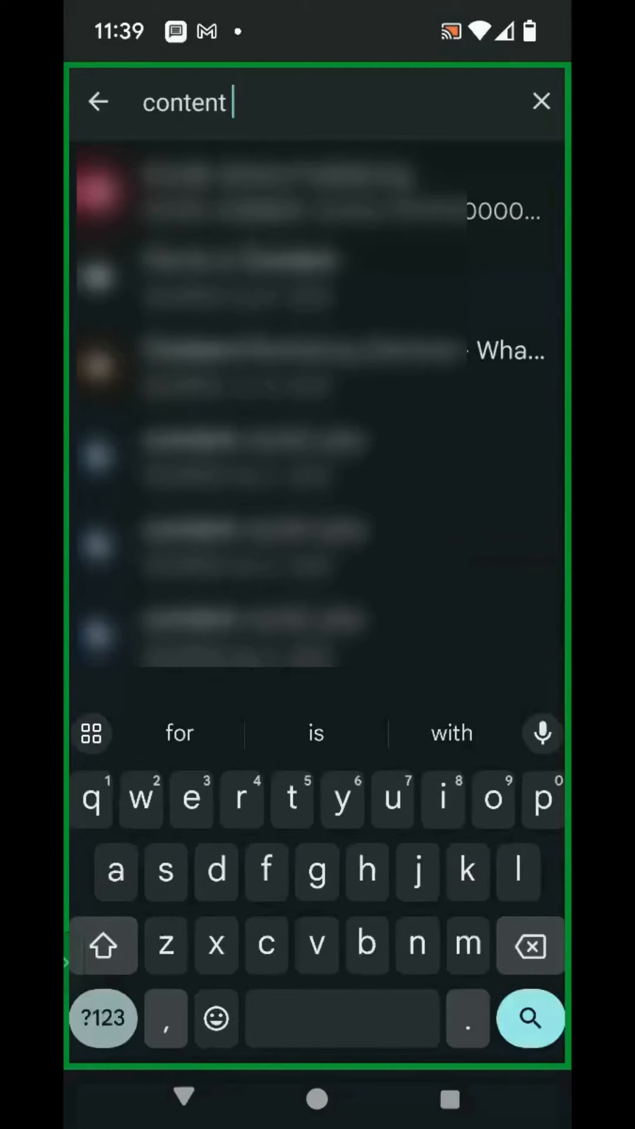
pyautogui.click(530, 1018)
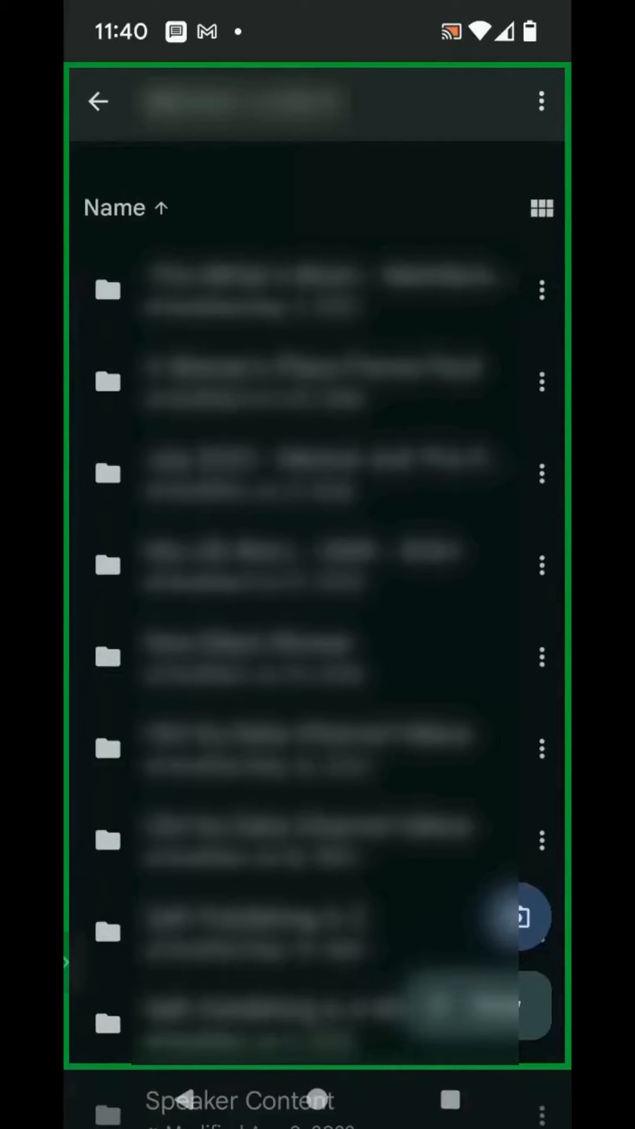
# Remove the shared 'content' folder from Drive and confirm the removal
pyautogui.click(542, 292)
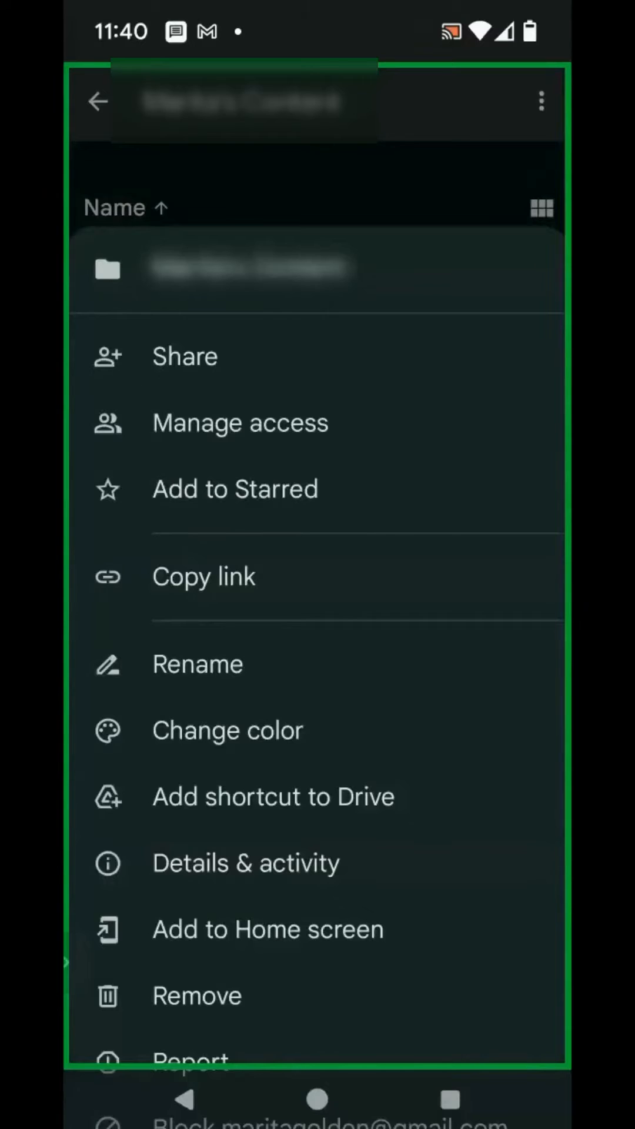
pyautogui.click(196, 995)
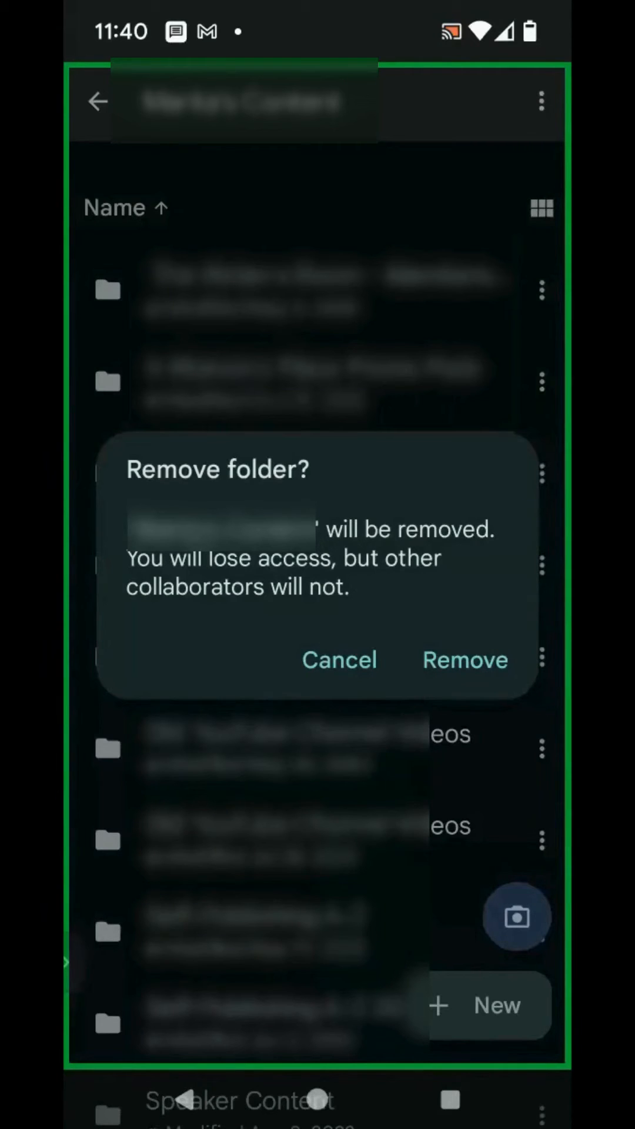
pyautogui.click(464, 660)
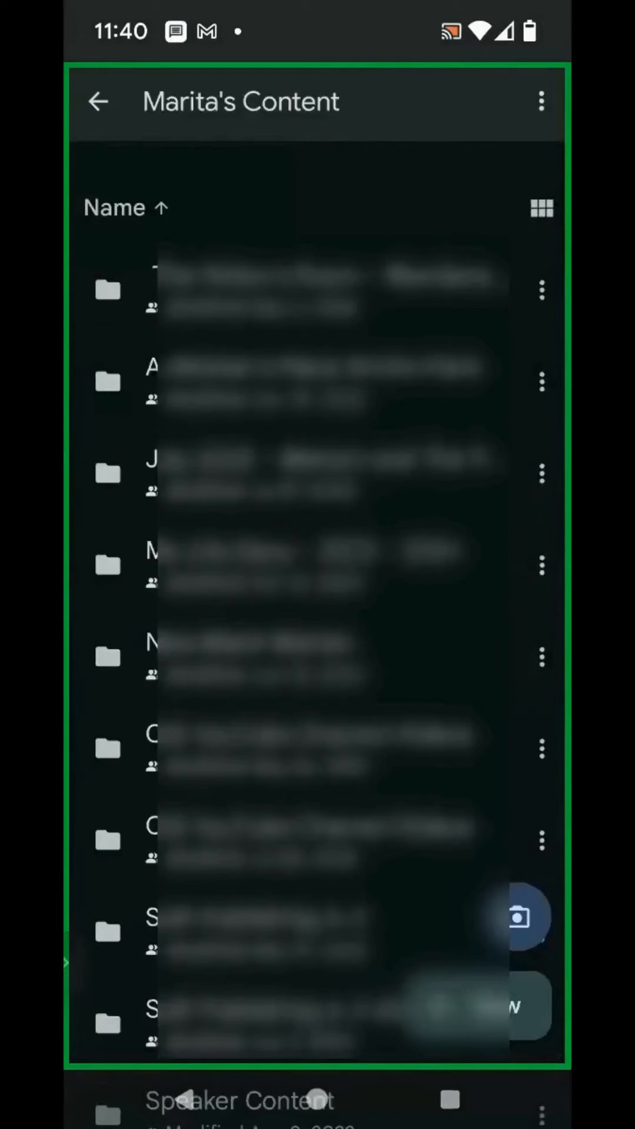
# Return to the 'content' search and show its full results list
pyautogui.click(99, 100)
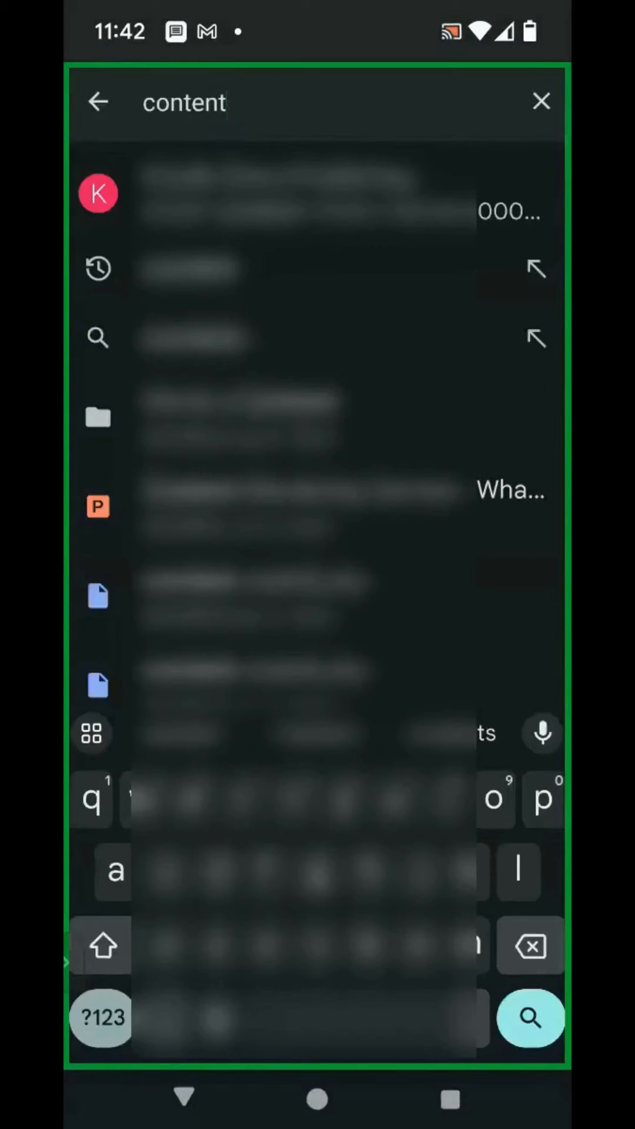
pyautogui.click(531, 1018)
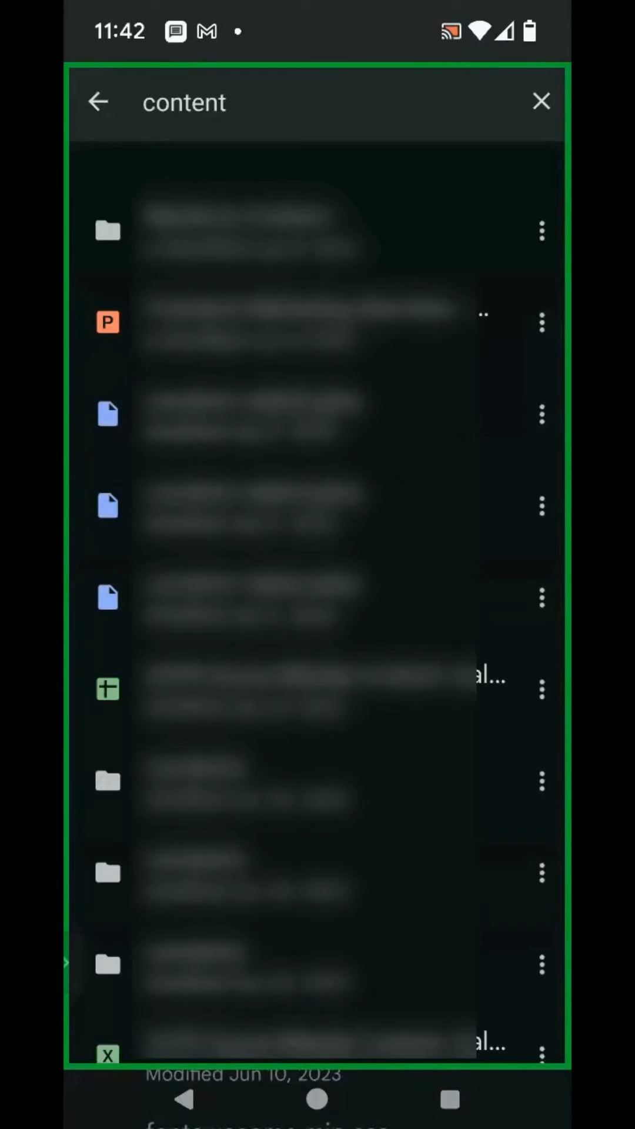
# Move one file from the 'content' search results to the trash
pyautogui.click(541, 689)
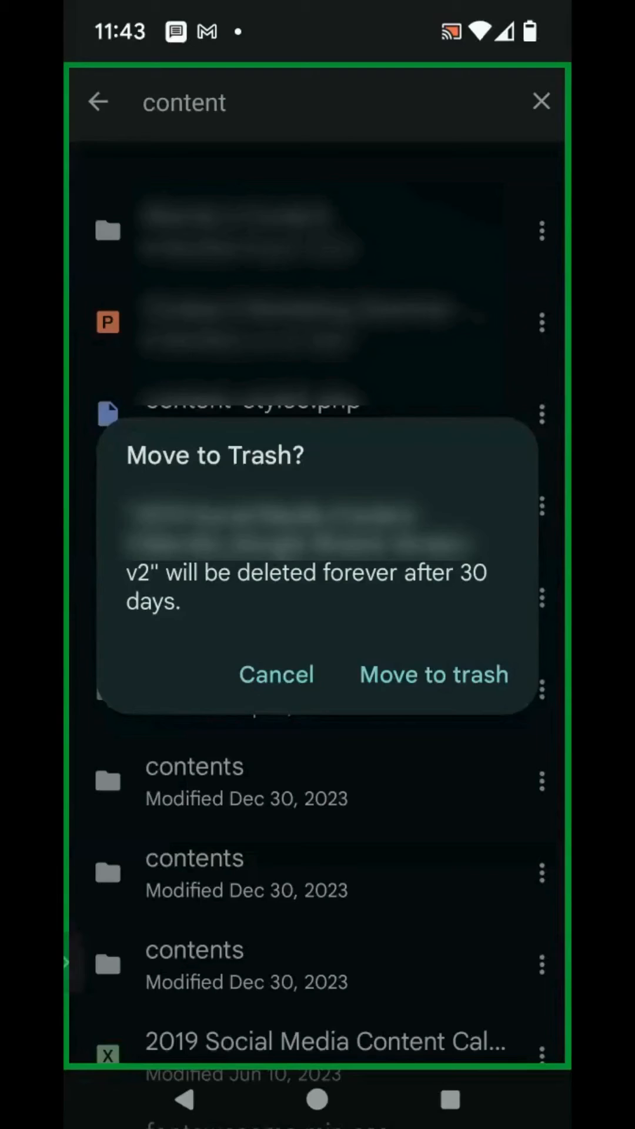
pyautogui.click(276, 675)
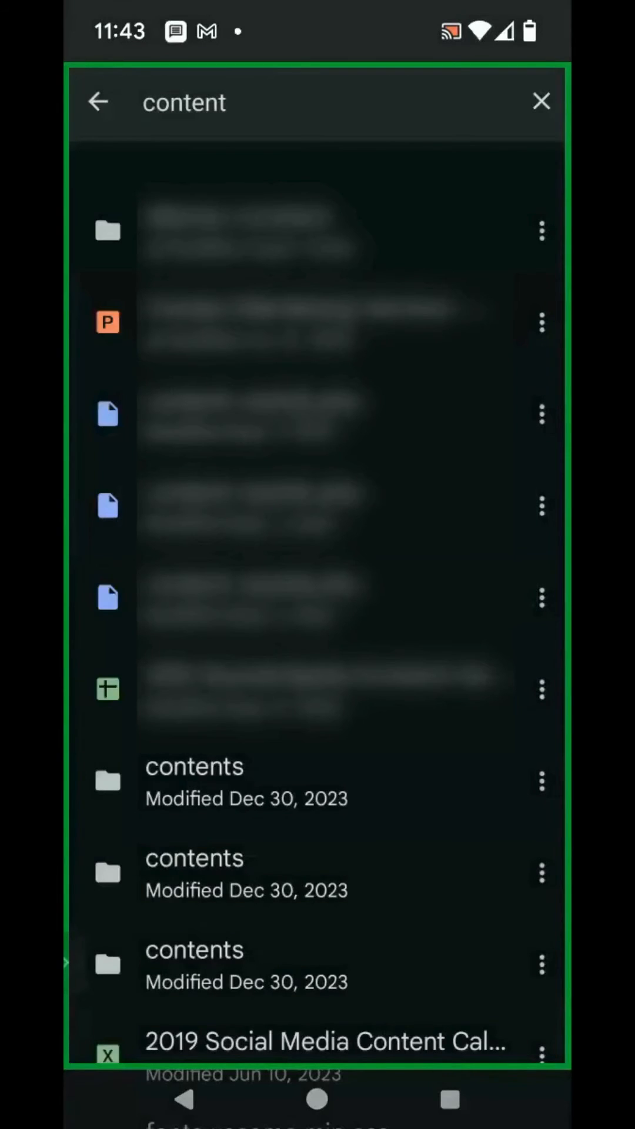